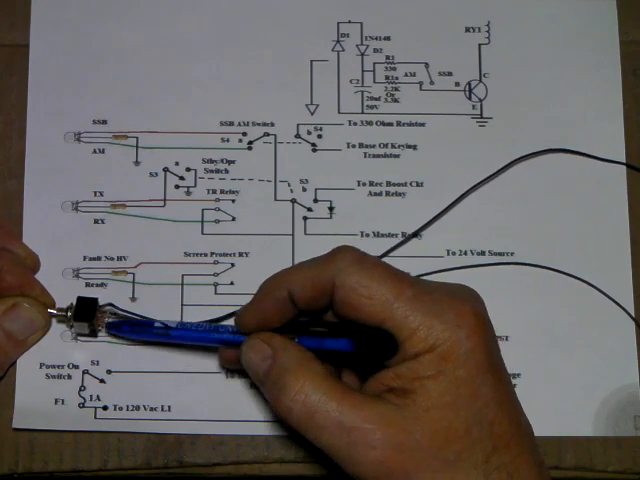
pyautogui.moveTo(300, 330)
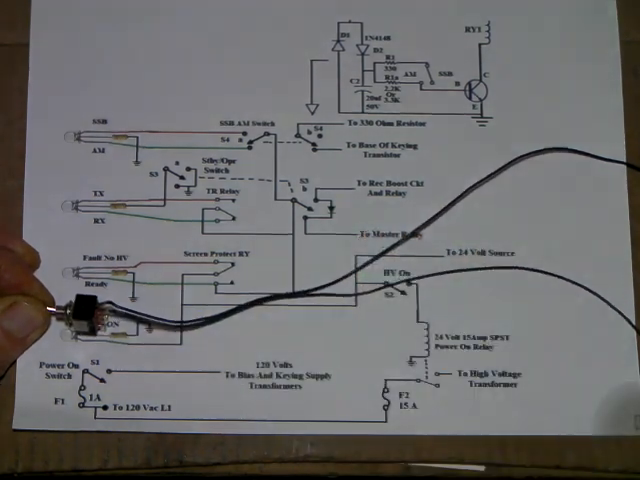